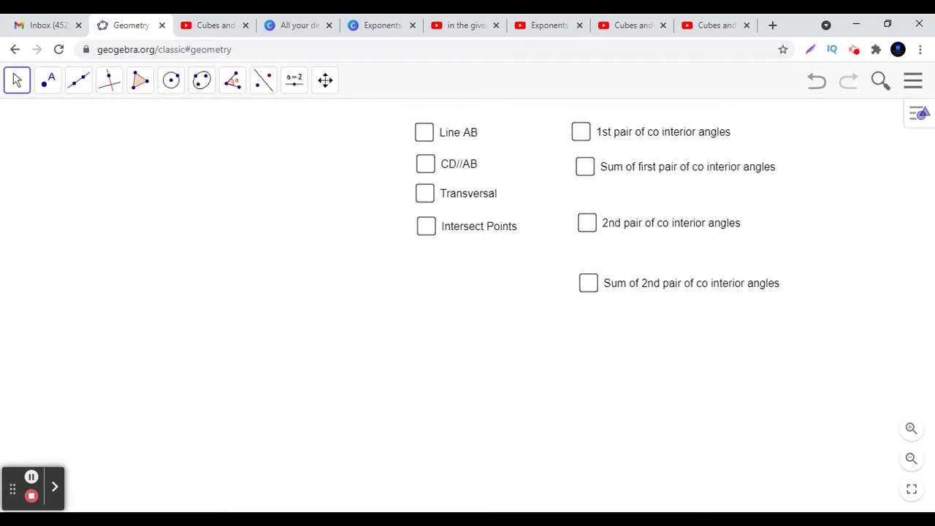
{"action": "mouse_move", "coordinate": [288, 338]}
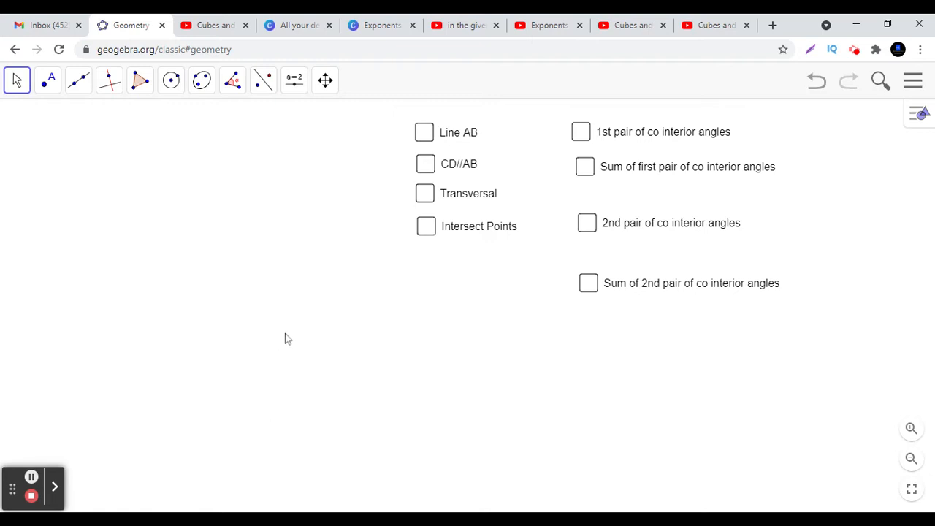
{"action": "mouse_move", "coordinate": [427, 139]}
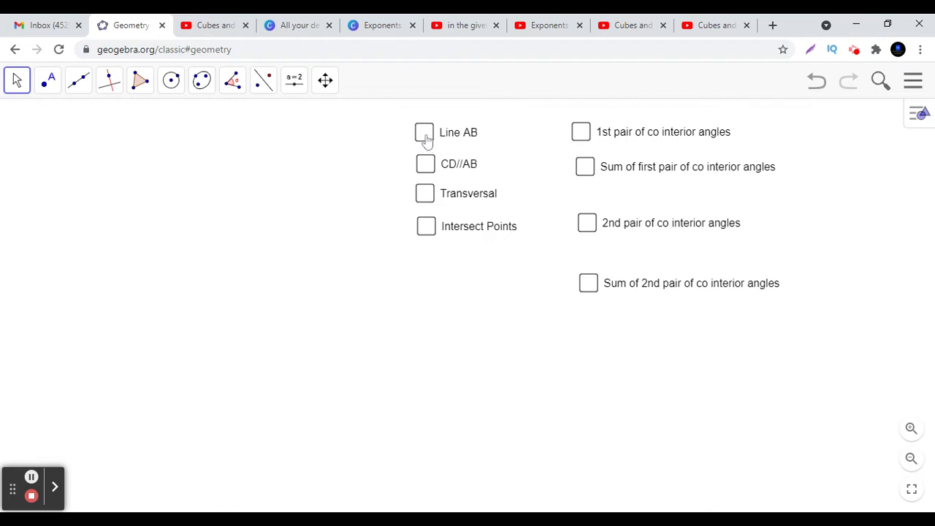
Step: Tick the Line AB, CD//AB and Transversal checkboxes to draw AB, CD and EF
{"action": "left_click", "coordinate": [424, 132]}
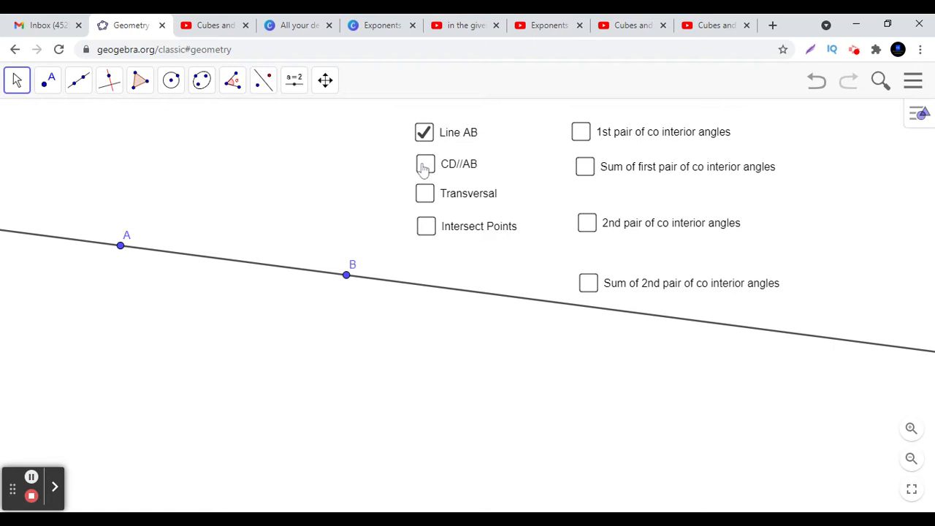
{"action": "left_click", "coordinate": [424, 163]}
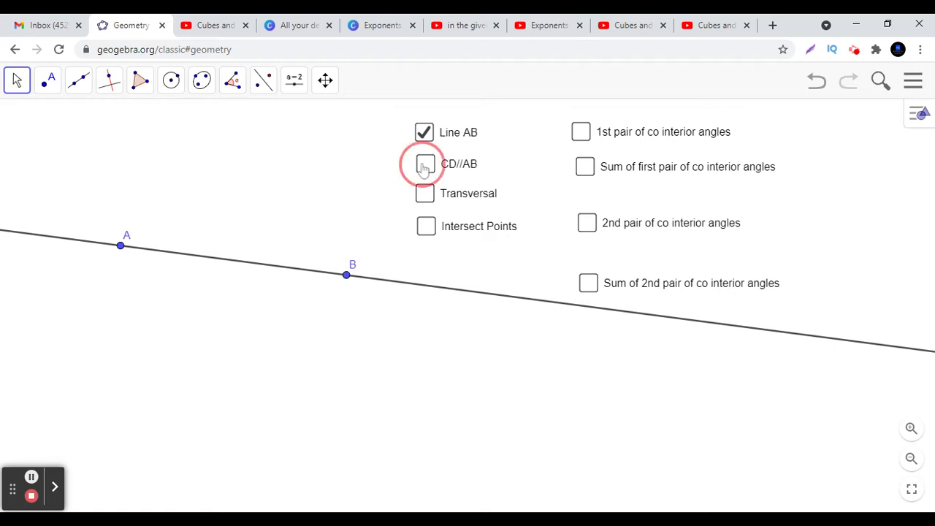
{"action": "left_click", "coordinate": [424, 164]}
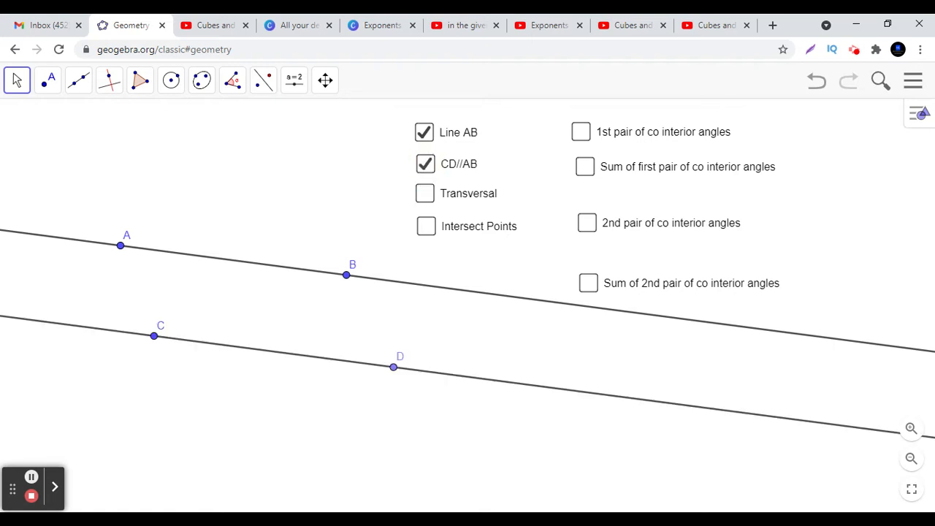
{"action": "mouse_move", "coordinate": [426, 197]}
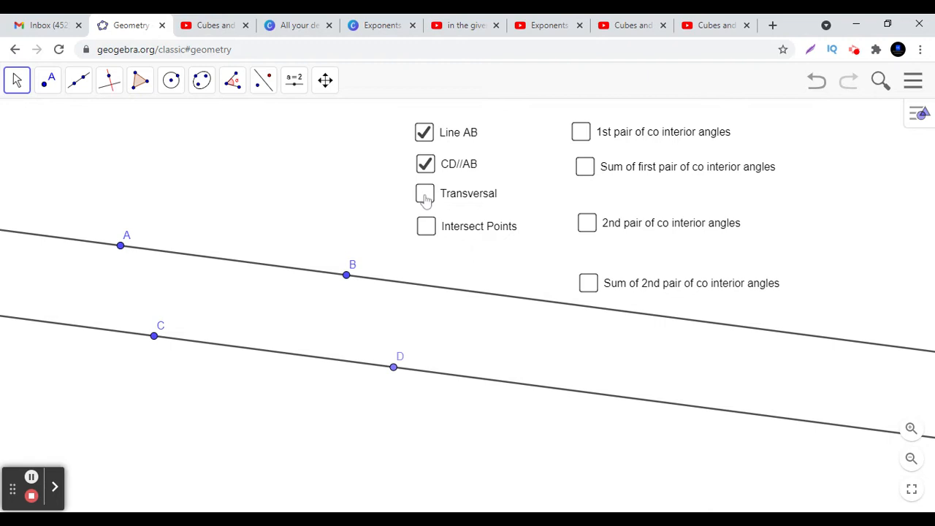
{"action": "left_click", "coordinate": [425, 193]}
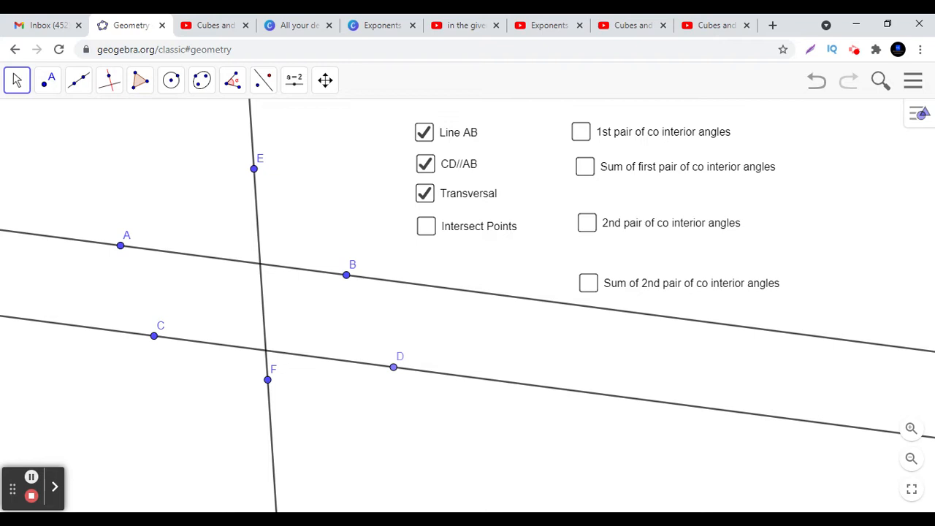
Step: Show intersection points G, H and the first co-interior pair, 101.14° and 78.86°
{"action": "left_click", "coordinate": [426, 225]}
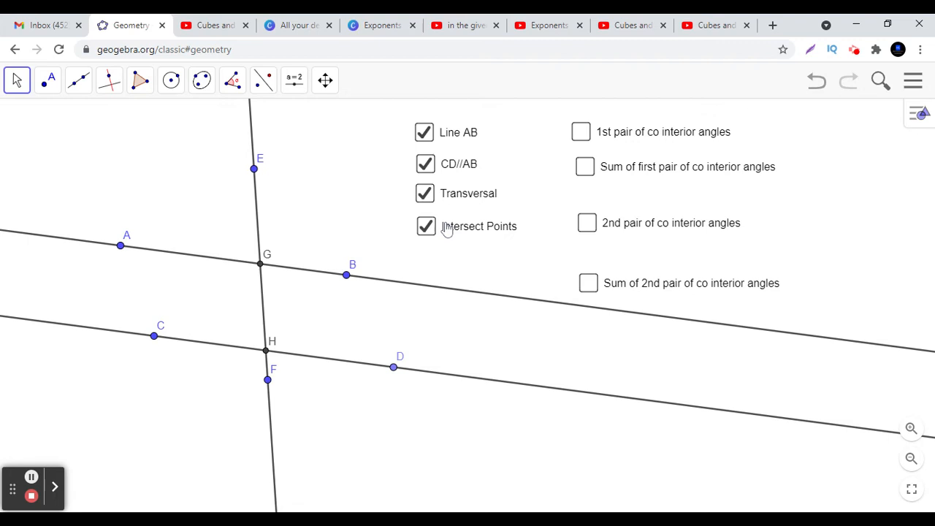
{"action": "mouse_move", "coordinate": [581, 133]}
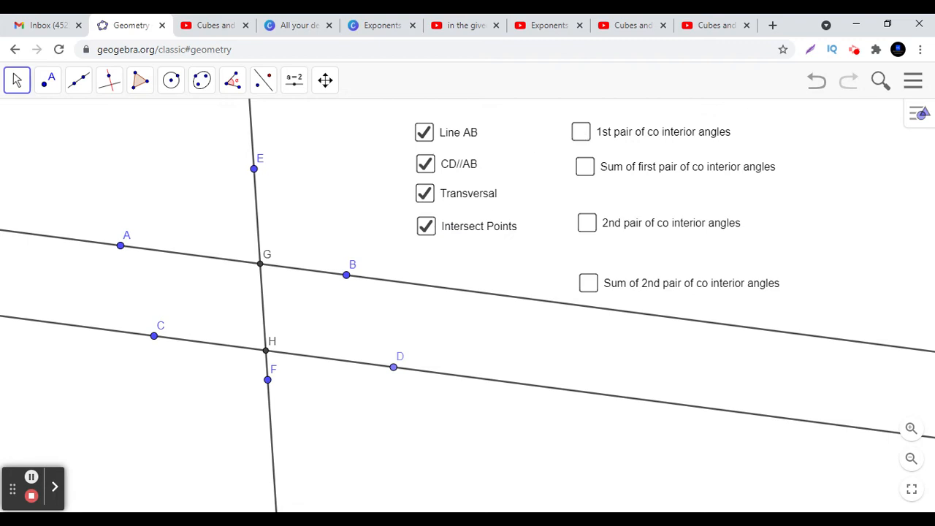
{"action": "left_click", "coordinate": [581, 131]}
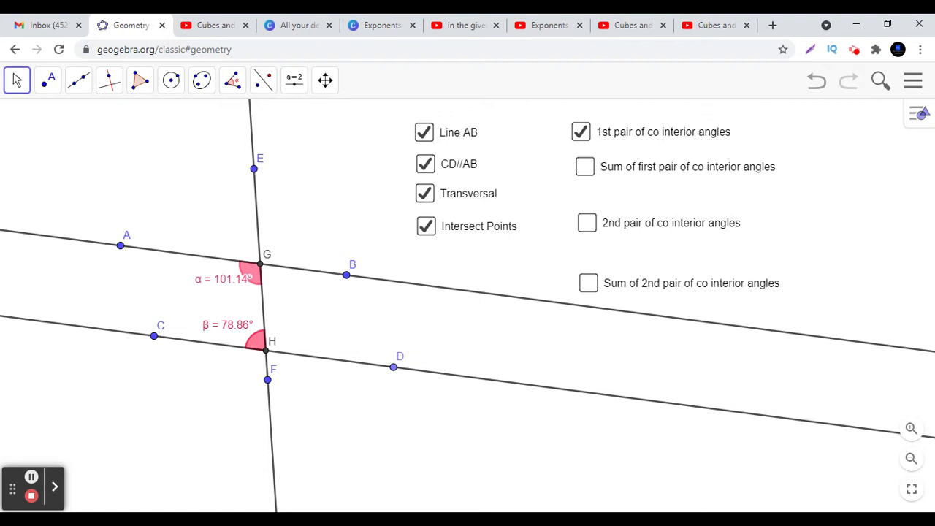
{"action": "mouse_move", "coordinate": [263, 323]}
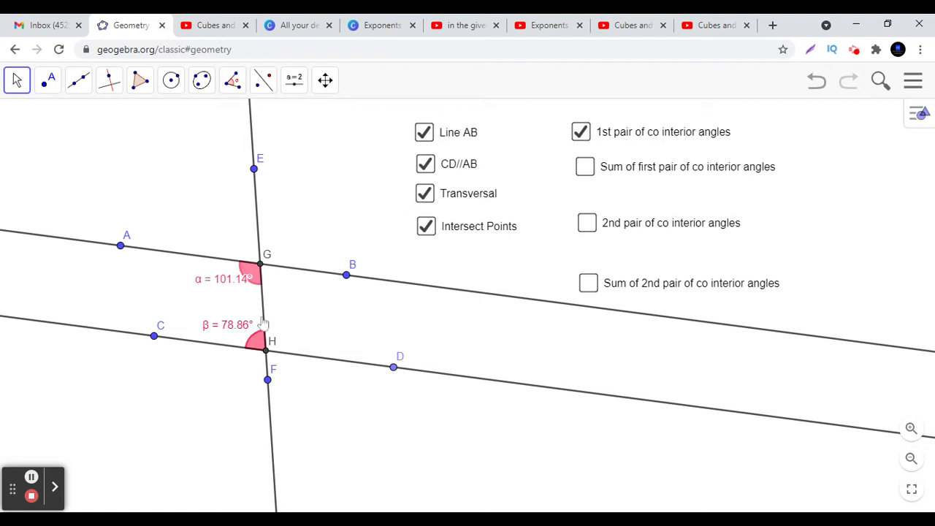
{"action": "mouse_move", "coordinate": [240, 329]}
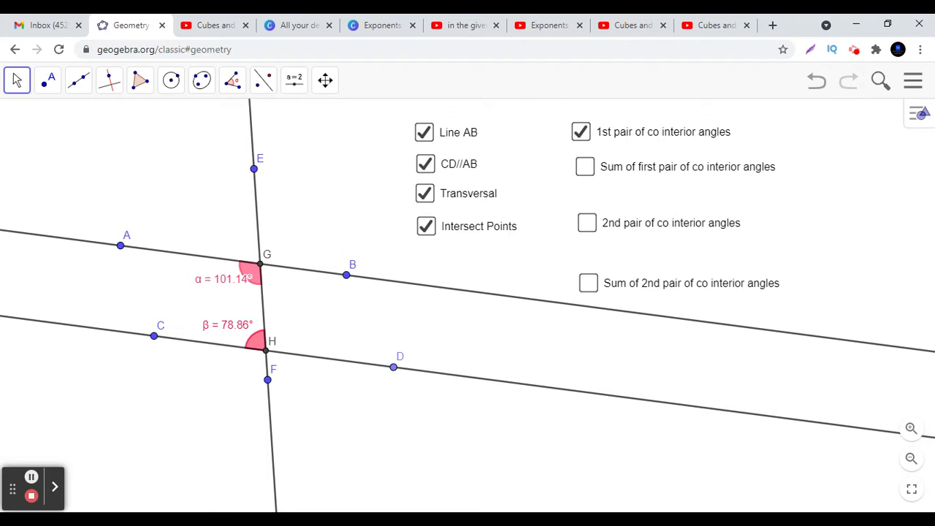
{"action": "mouse_move", "coordinate": [243, 317]}
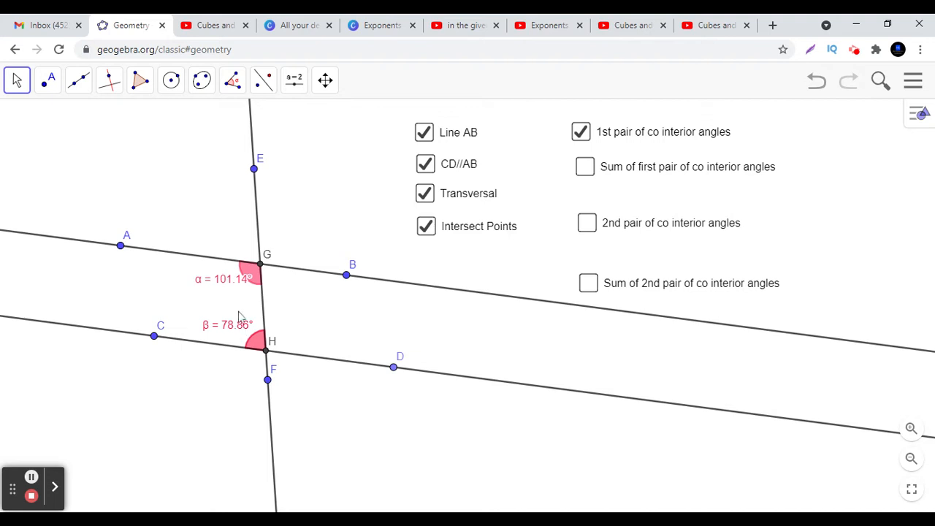
{"action": "mouse_move", "coordinate": [205, 263]}
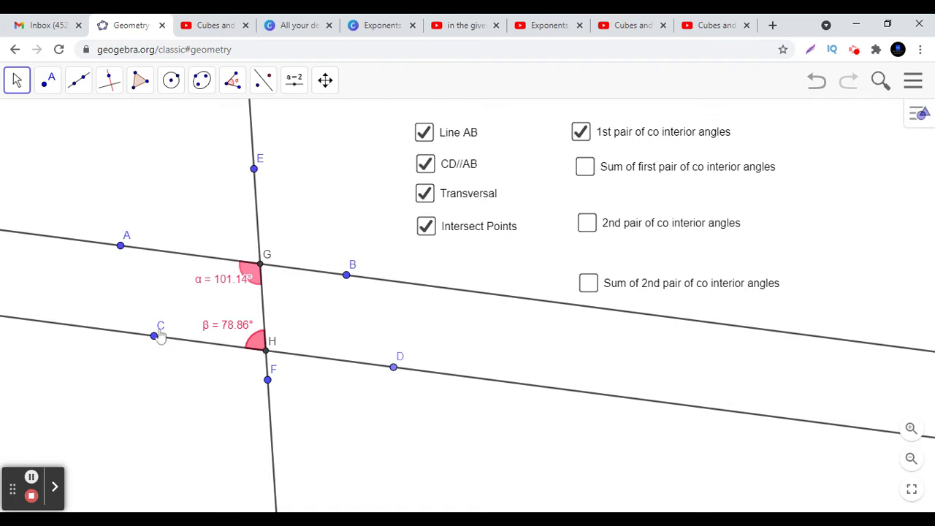
{"action": "mouse_move", "coordinate": [258, 369]}
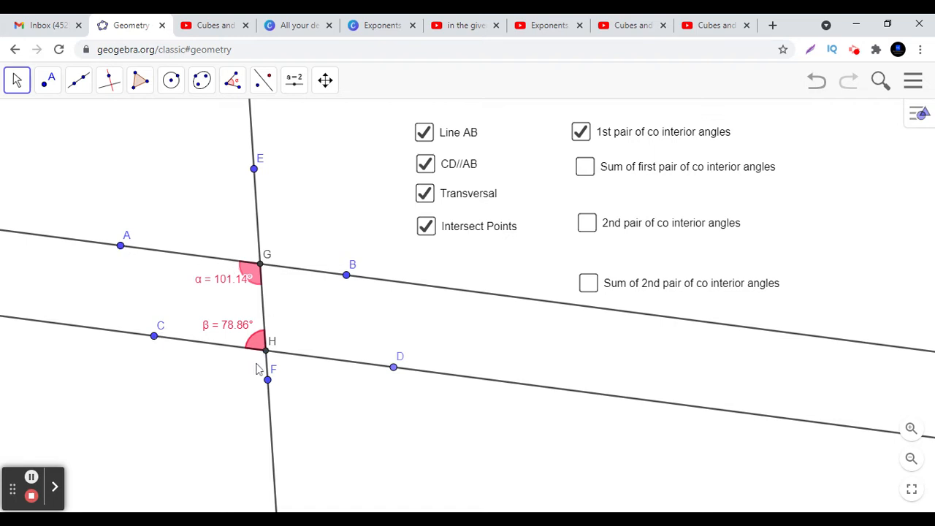
{"action": "mouse_move", "coordinate": [245, 289]}
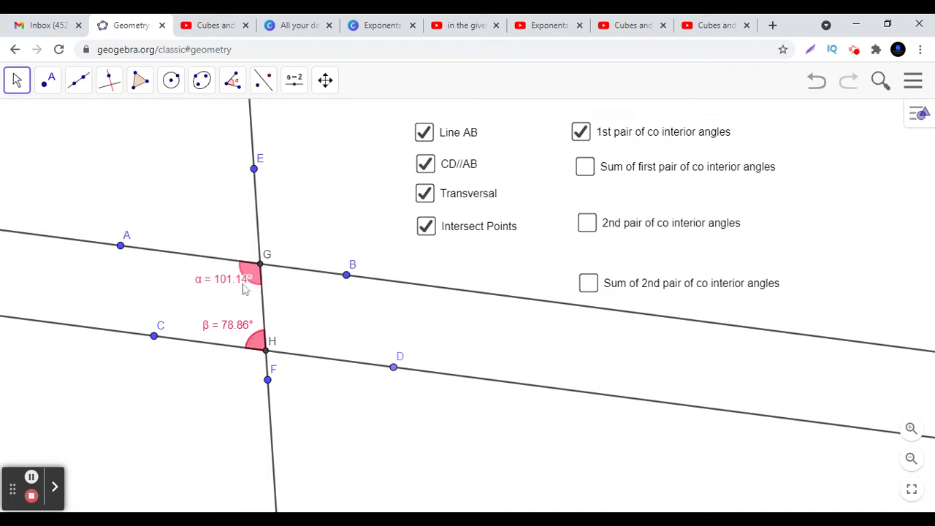
{"action": "mouse_move", "coordinate": [246, 313]}
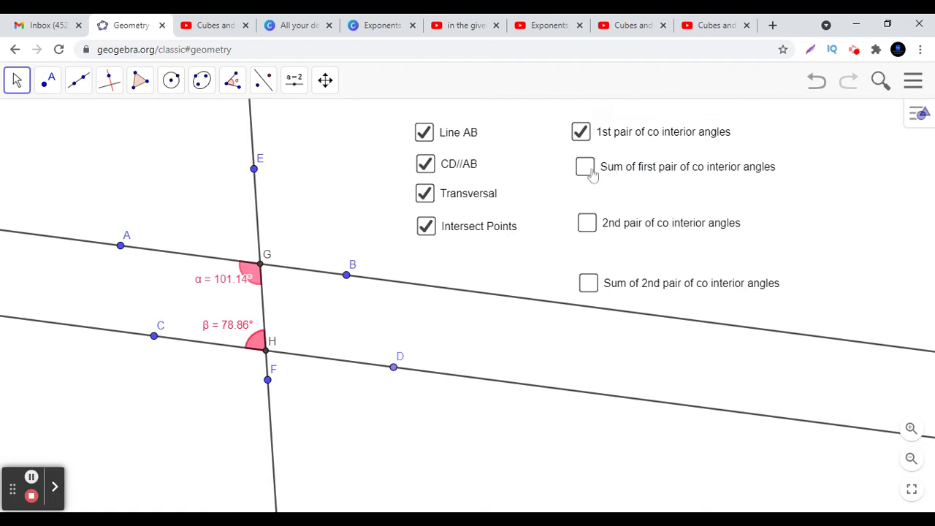
Step: Tick 'Sum of first pair of co interior angles' to show 101.14° + 78.86° = 180°
{"action": "left_click", "coordinate": [586, 166]}
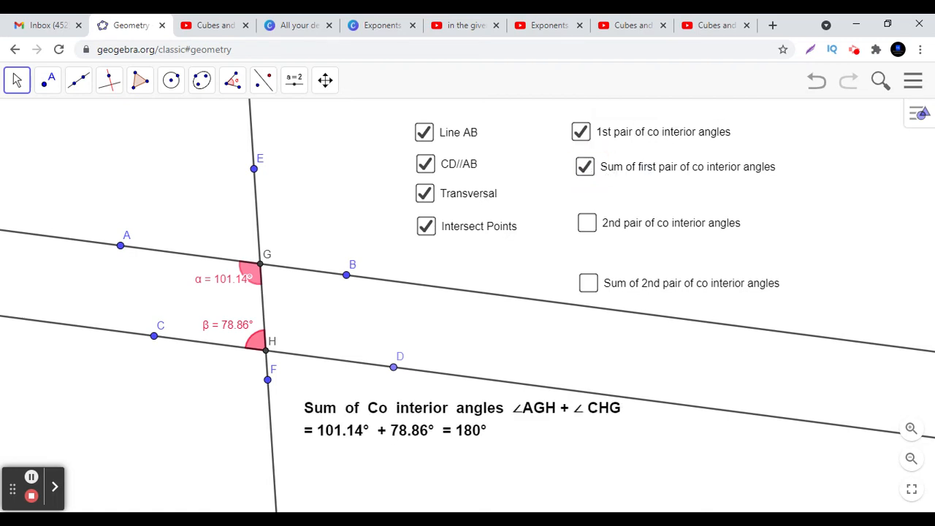
{"action": "mouse_move", "coordinate": [329, 130]}
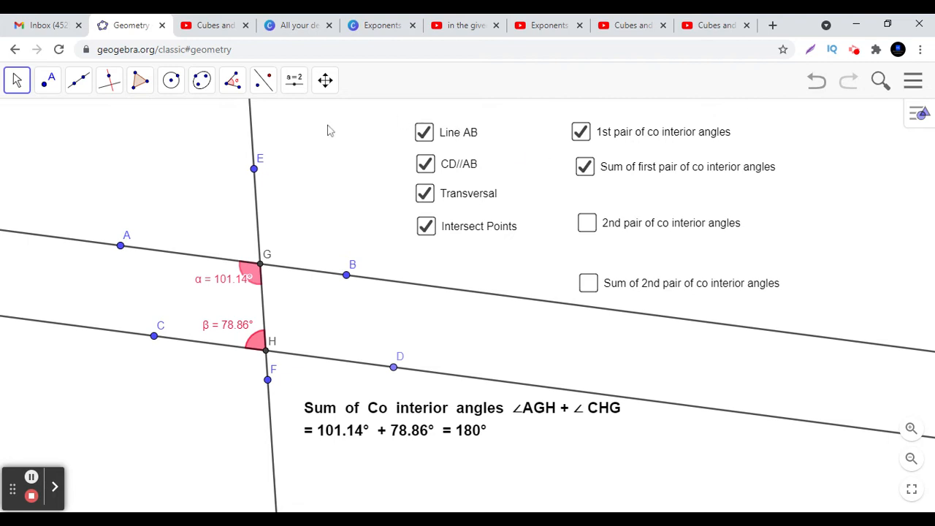
{"action": "left_click", "coordinate": [16, 80]}
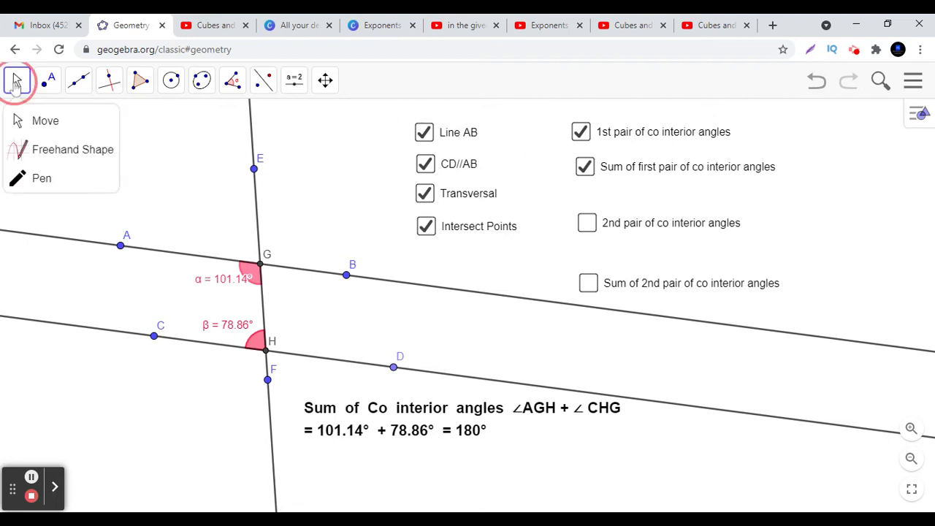
{"action": "left_click", "coordinate": [45, 121]}
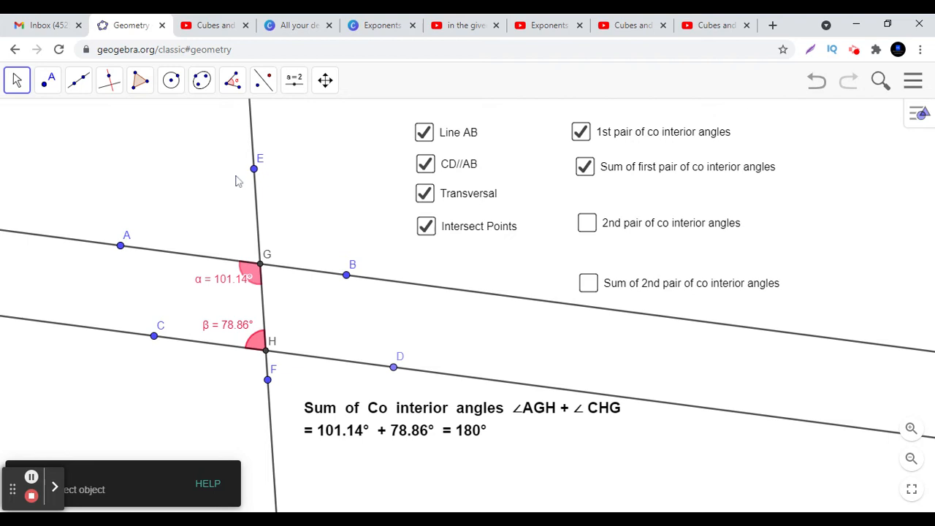
Step: Drag point A up and down to re-tilt parallel lines AB and CD
{"action": "left_click_drag", "start_coordinate": [121, 246], "coordinate": [120, 241]}
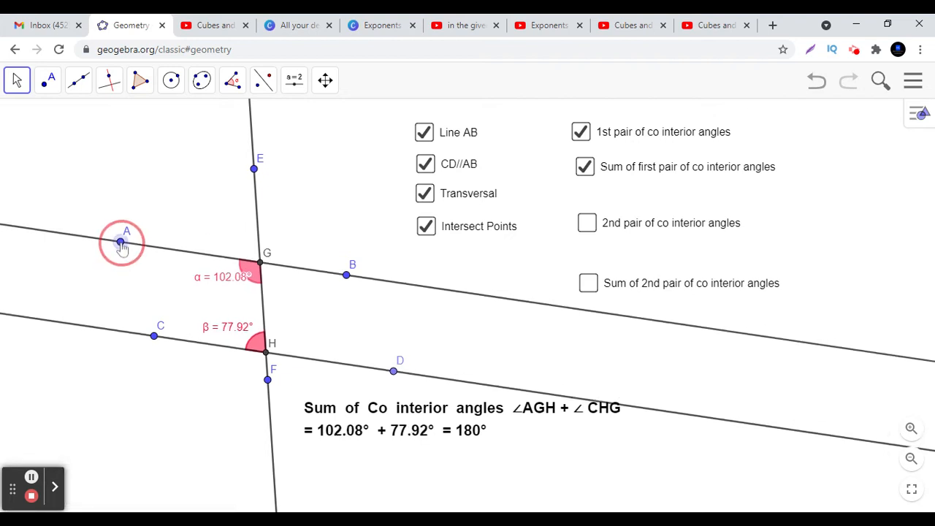
{"action": "left_click_drag", "start_coordinate": [121, 242], "coordinate": [123, 228]}
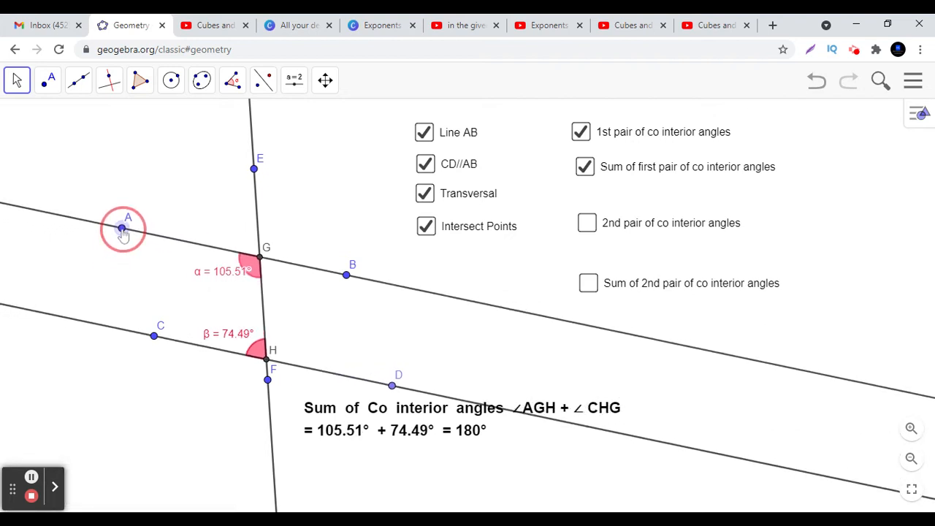
{"action": "left_click_drag", "start_coordinate": [122, 229], "coordinate": [128, 211]}
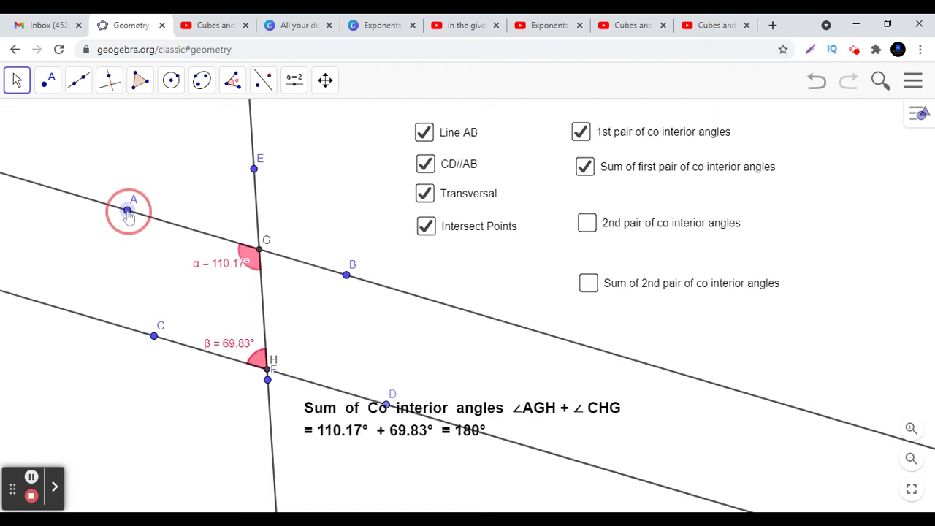
{"action": "left_click_drag", "start_coordinate": [128, 211], "coordinate": [124, 219]}
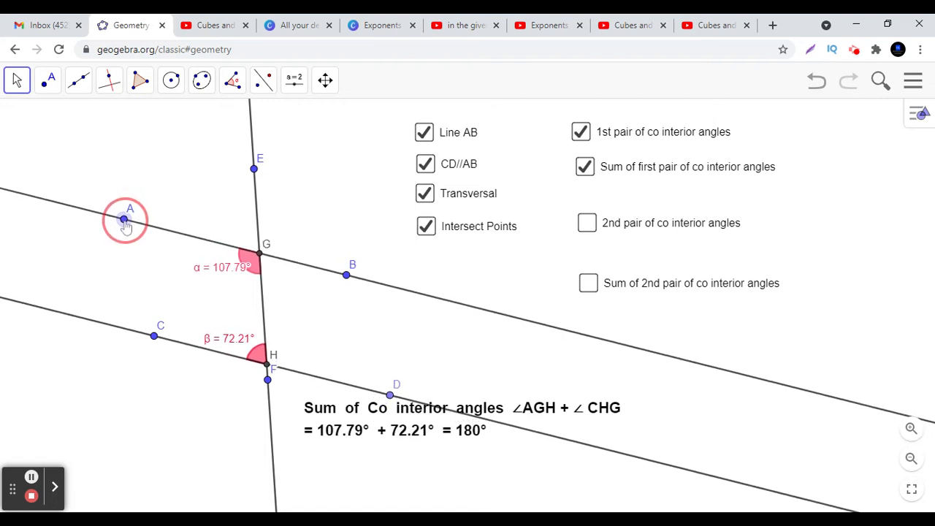
{"action": "left_click_drag", "start_coordinate": [123, 219], "coordinate": [110, 233]}
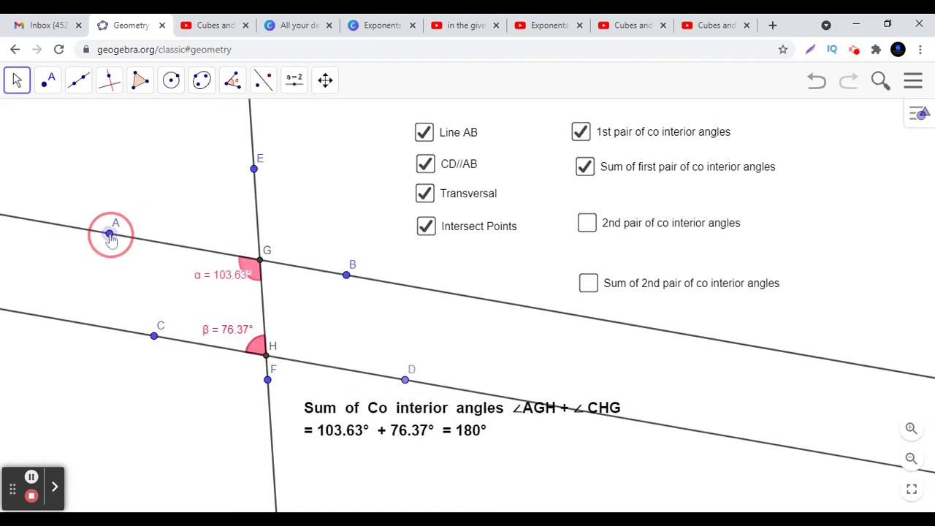
{"action": "left_click_drag", "start_coordinate": [110, 234], "coordinate": [118, 218]}
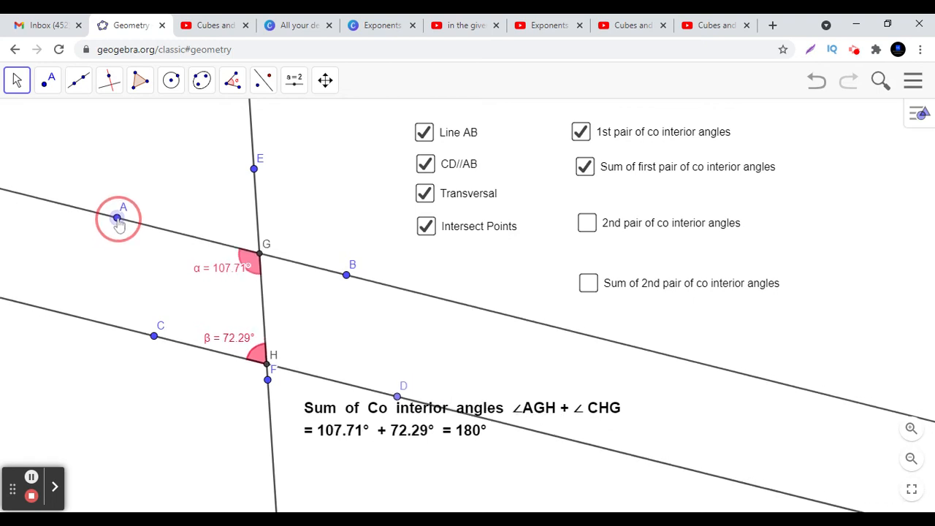
{"action": "left_click_drag", "start_coordinate": [119, 219], "coordinate": [115, 229]}
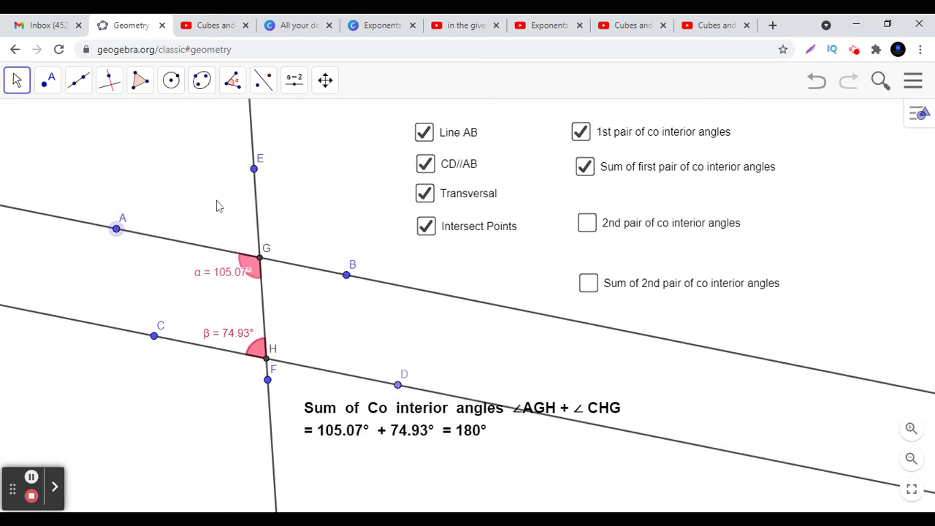
Step: Drag point E to retilt transversal EF, giving angles 95.57° and 84.43°
{"action": "left_click_drag", "start_coordinate": [254, 169], "coordinate": [267, 166]}
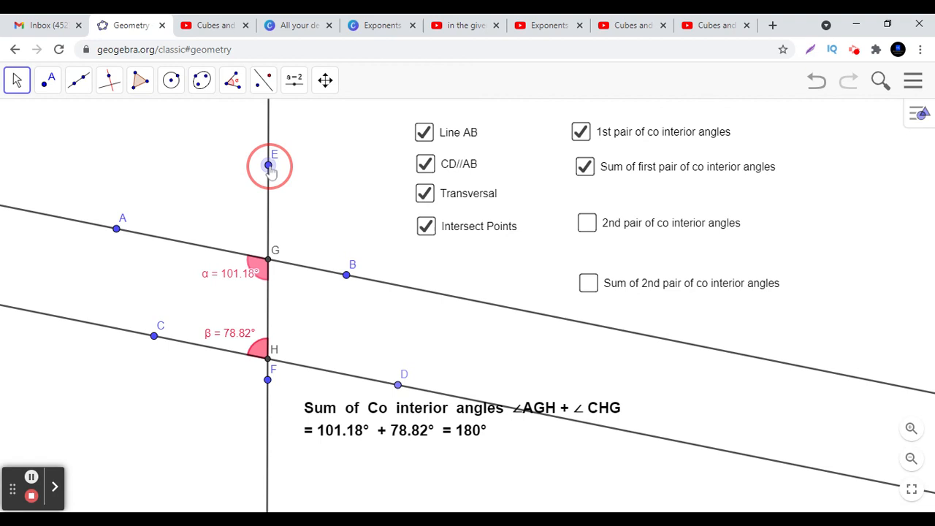
{"action": "left_click_drag", "start_coordinate": [268, 165], "coordinate": [282, 165]}
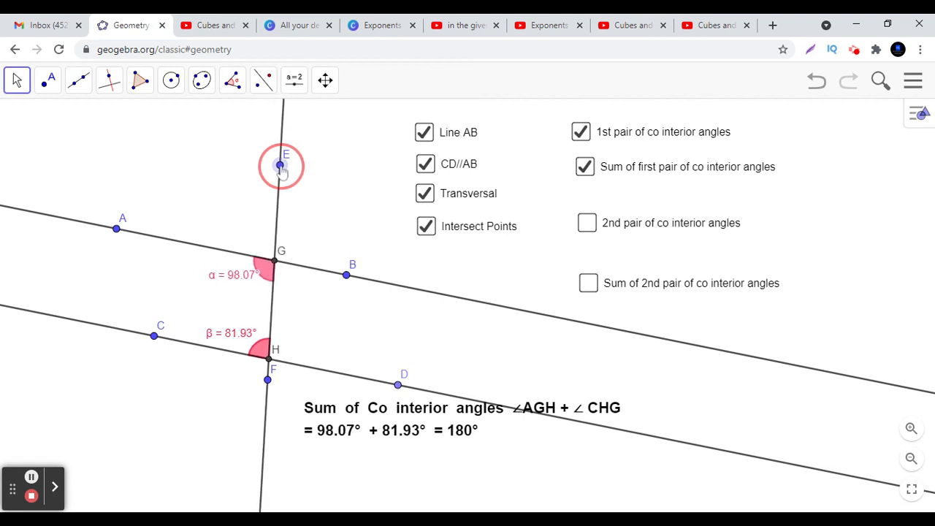
{"action": "left_click_drag", "start_coordinate": [283, 162], "coordinate": [235, 162]}
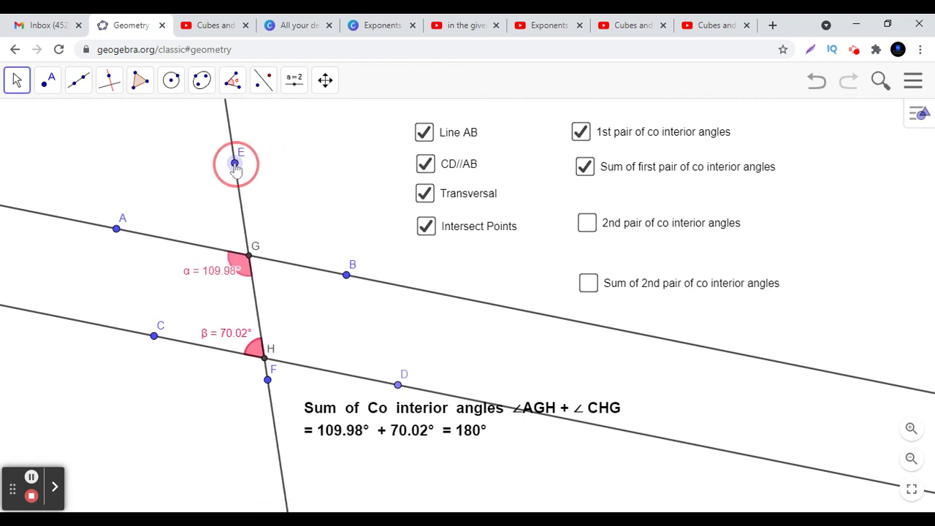
{"action": "left_click_drag", "start_coordinate": [241, 163], "coordinate": [229, 164]}
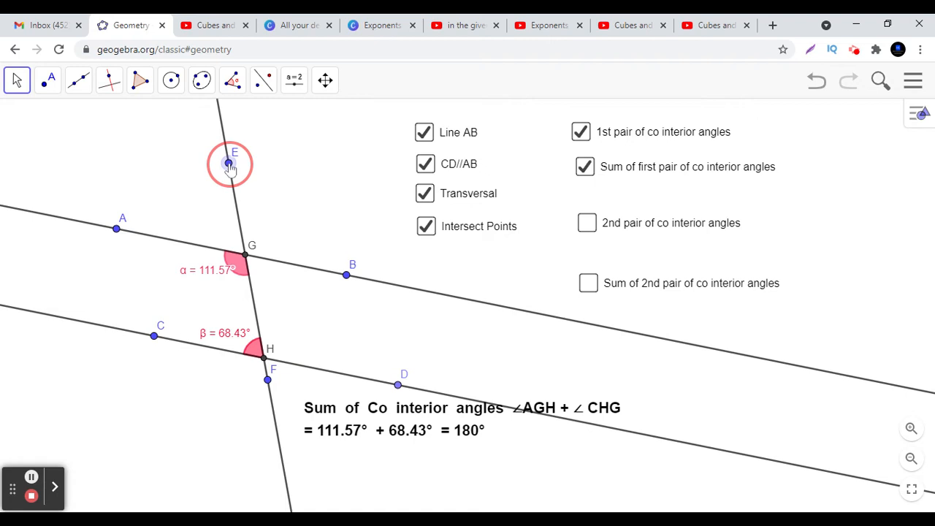
{"action": "left_click_drag", "start_coordinate": [231, 162], "coordinate": [288, 159]}
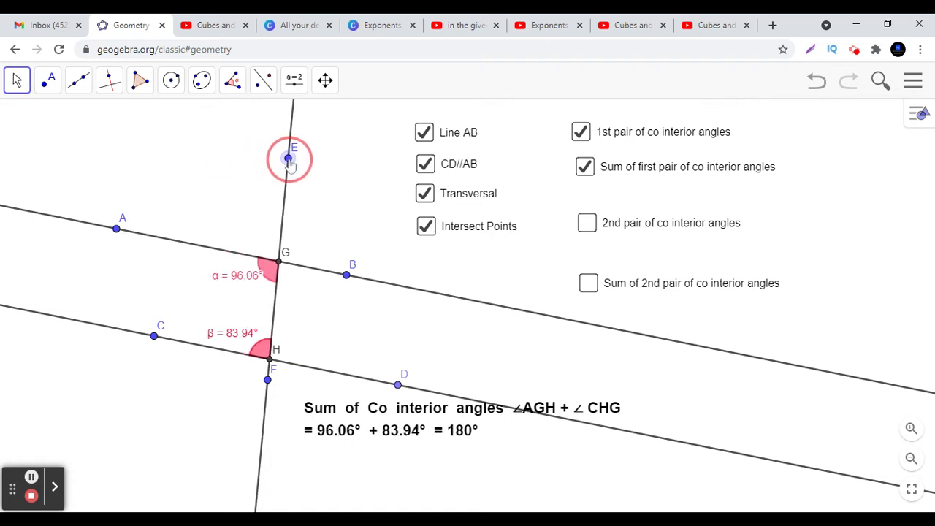
{"action": "left_click_drag", "start_coordinate": [289, 160], "coordinate": [291, 156]}
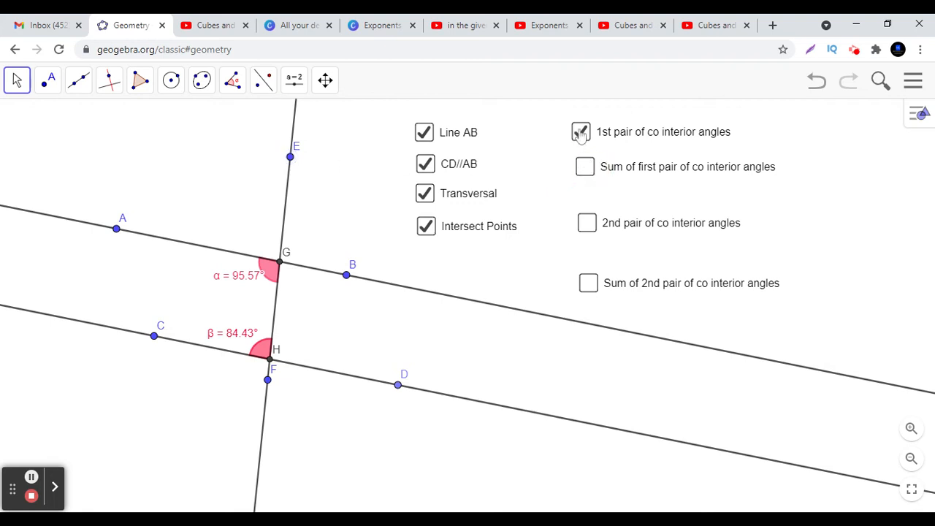
Step: Swap to the second co-interior pair, showing 84.43° + 95.57° = 180°
{"action": "left_click", "coordinate": [581, 131]}
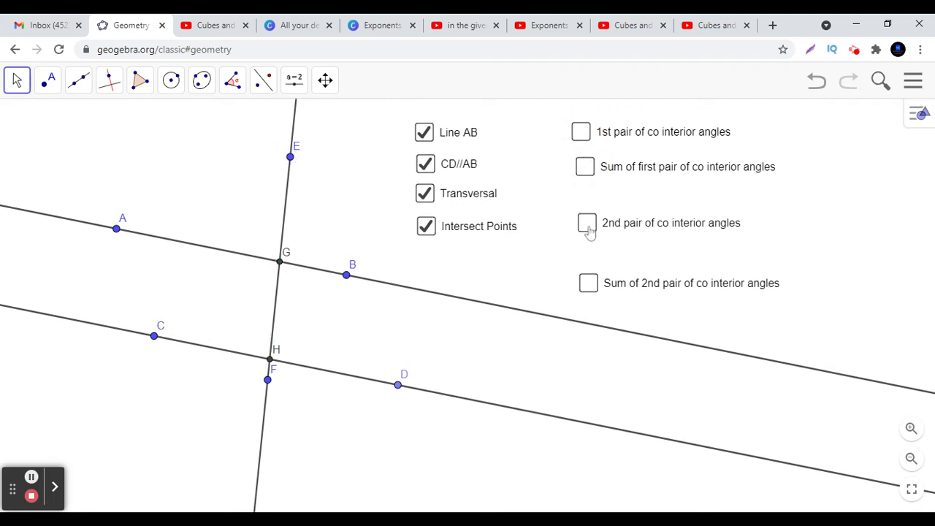
{"action": "left_click", "coordinate": [587, 223]}
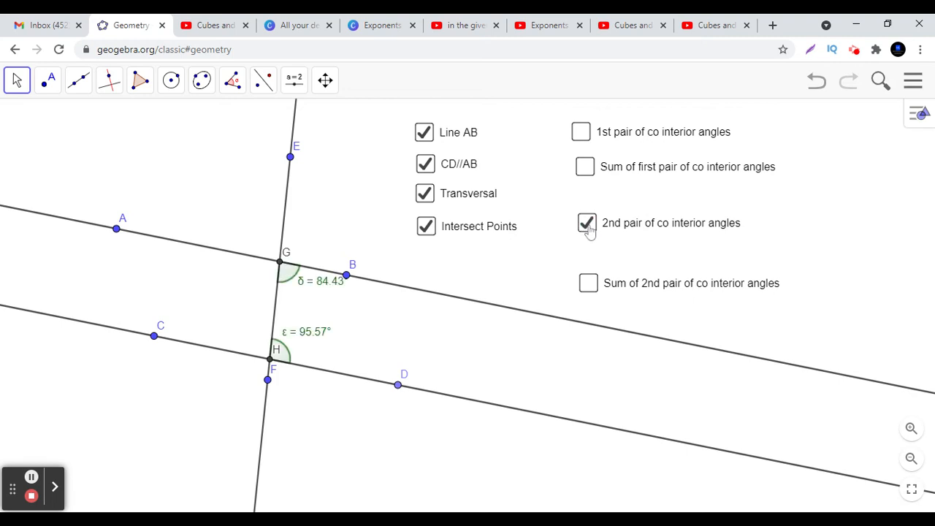
{"action": "mouse_move", "coordinate": [464, 283]}
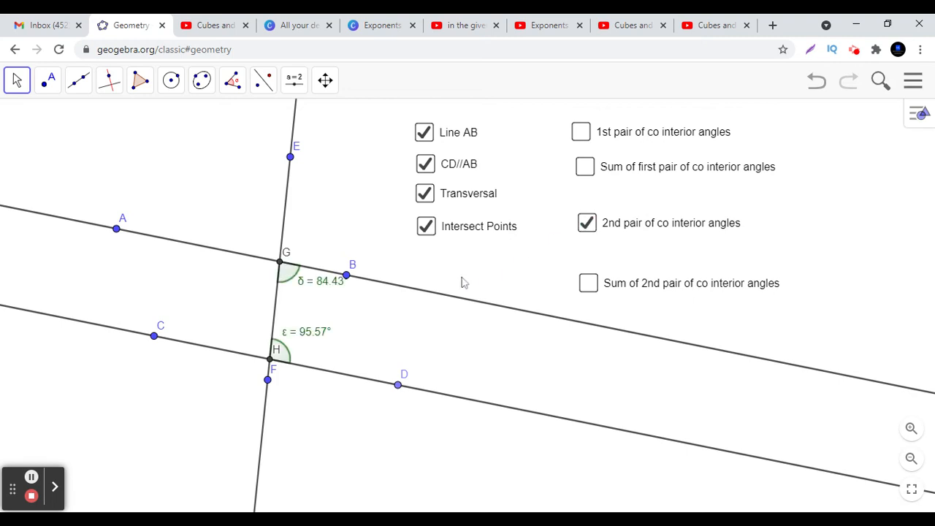
{"action": "mouse_move", "coordinate": [260, 358]}
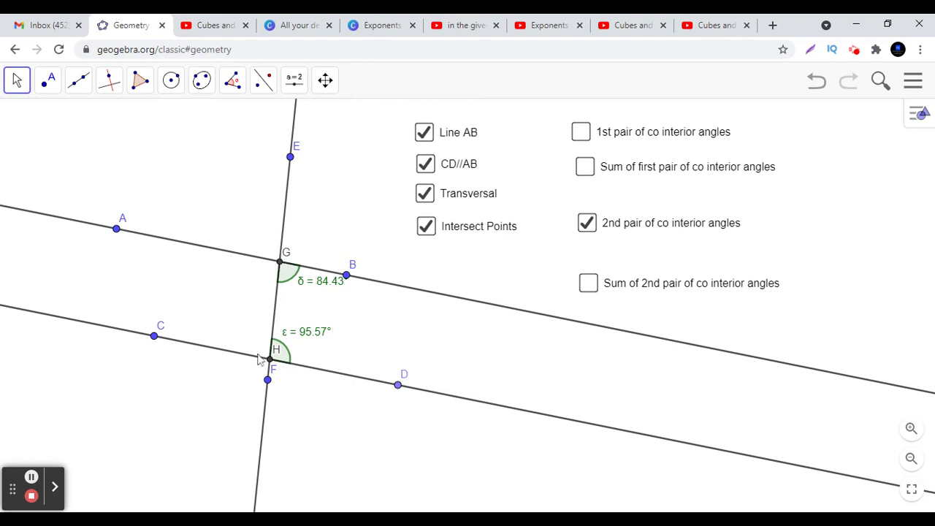
{"action": "mouse_move", "coordinate": [373, 380]}
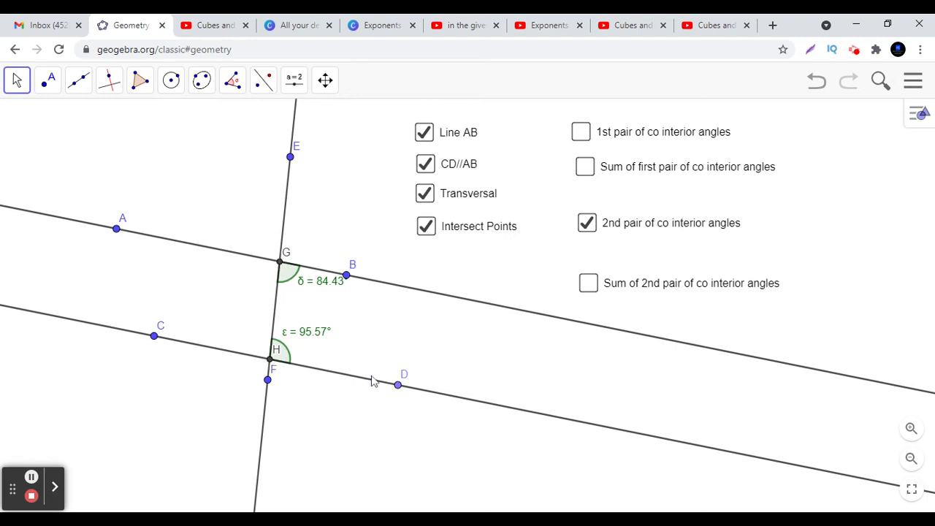
{"action": "mouse_move", "coordinate": [291, 272]}
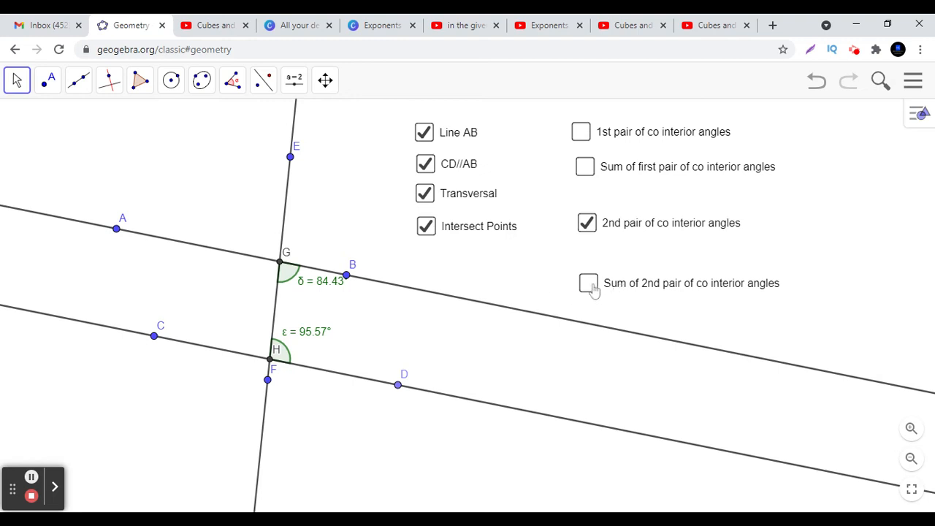
{"action": "left_click", "coordinate": [588, 283]}
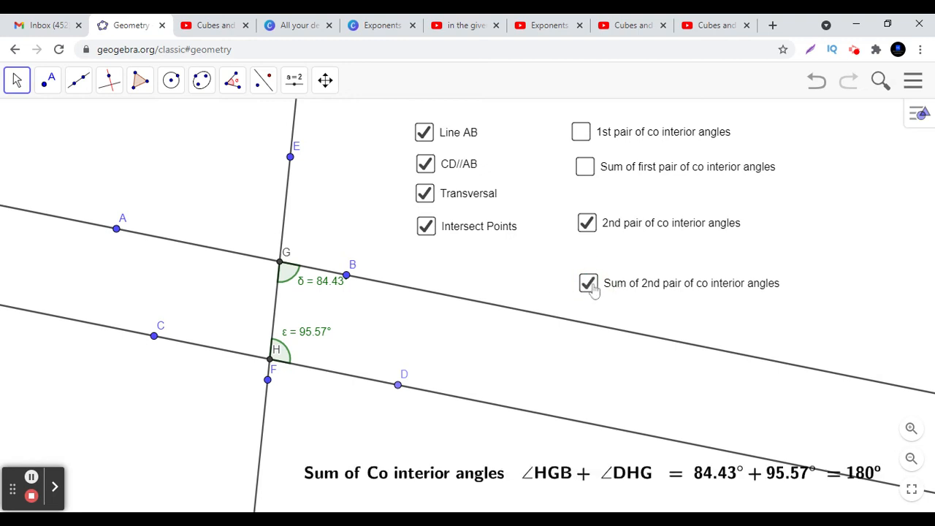
{"action": "mouse_move", "coordinate": [210, 239]}
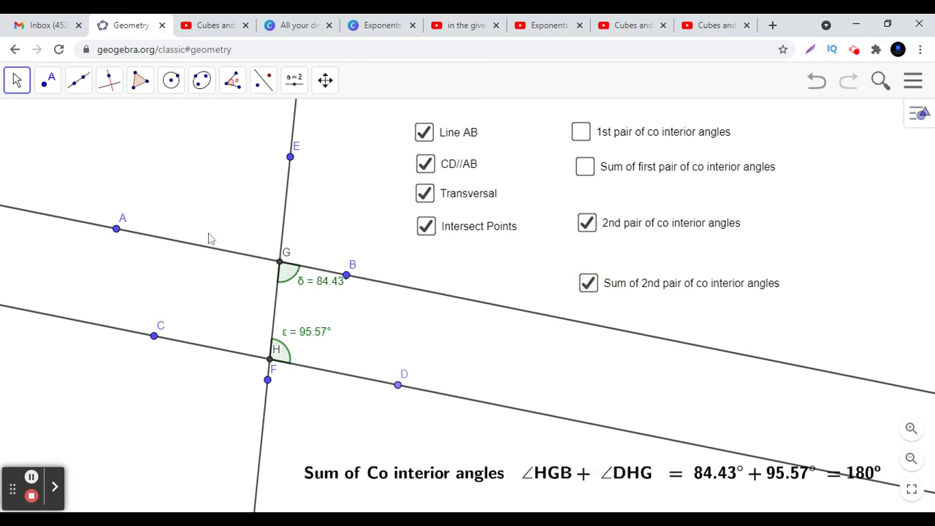
Step: With the Move tool, swing point E left and right, ending at 69.57° + 110.43° = 180°
{"action": "left_click", "coordinate": [16, 81]}
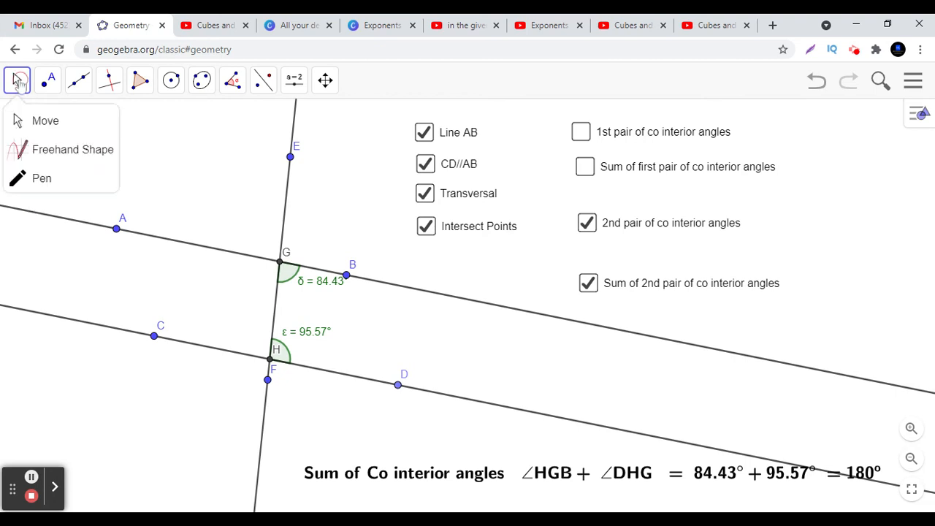
{"action": "mouse_move", "coordinate": [29, 120]}
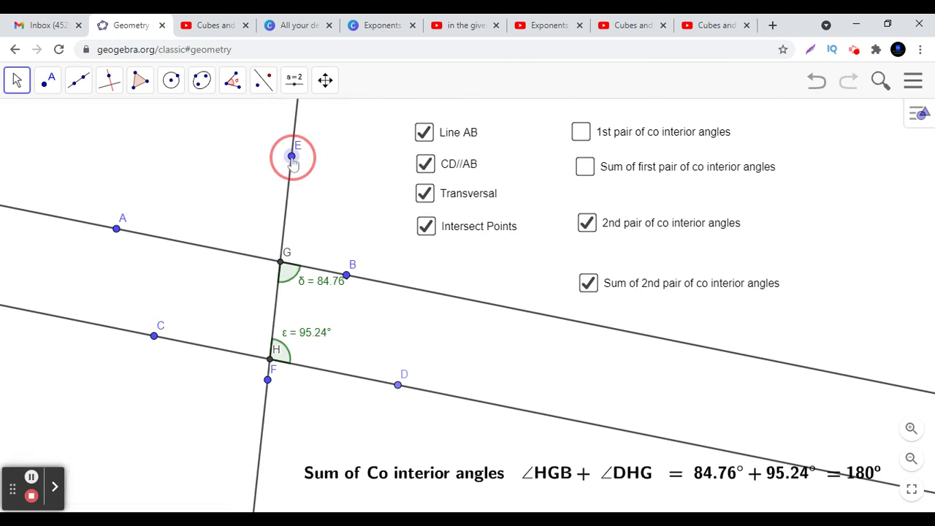
{"action": "left_click_drag", "start_coordinate": [292, 155], "coordinate": [248, 149]}
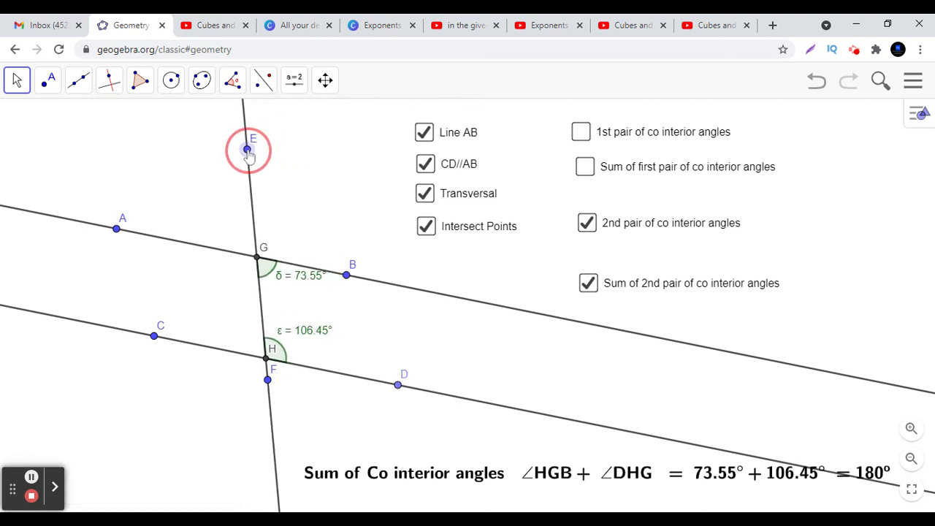
{"action": "left_click_drag", "start_coordinate": [247, 149], "coordinate": [239, 153]}
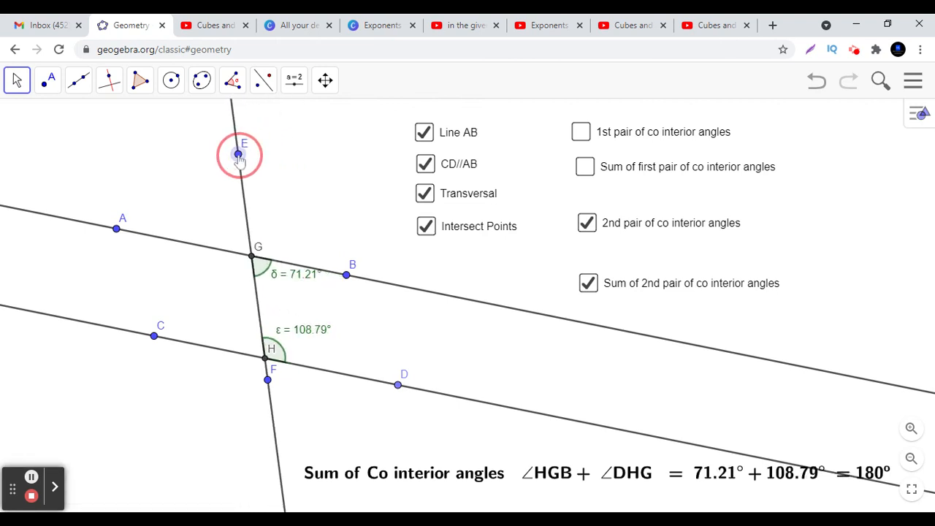
{"action": "left_click_drag", "start_coordinate": [239, 154], "coordinate": [223, 170]}
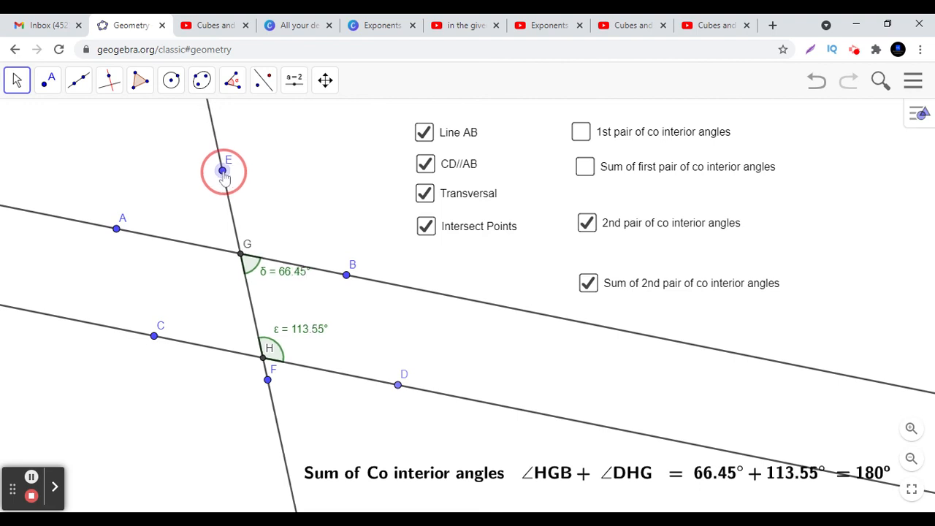
{"action": "left_click_drag", "start_coordinate": [223, 170], "coordinate": [208, 175]}
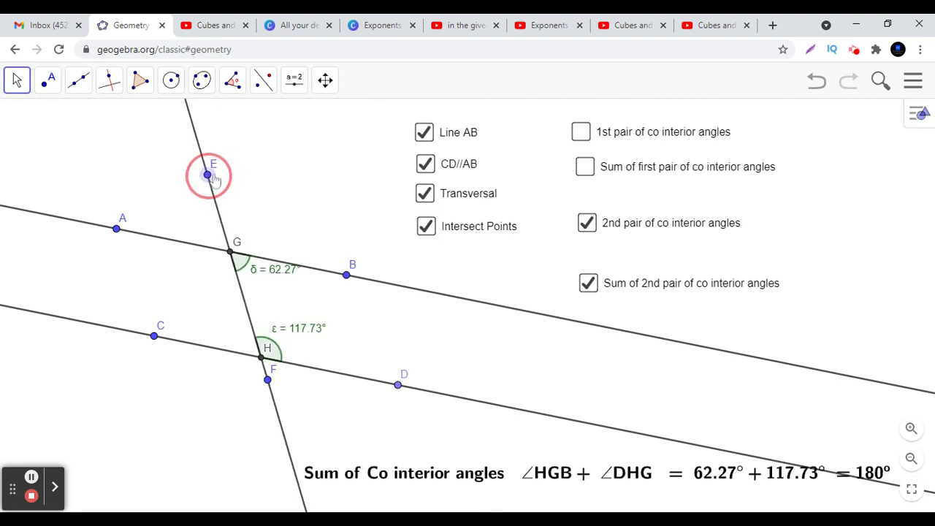
{"action": "left_click_drag", "start_coordinate": [208, 174], "coordinate": [298, 164]}
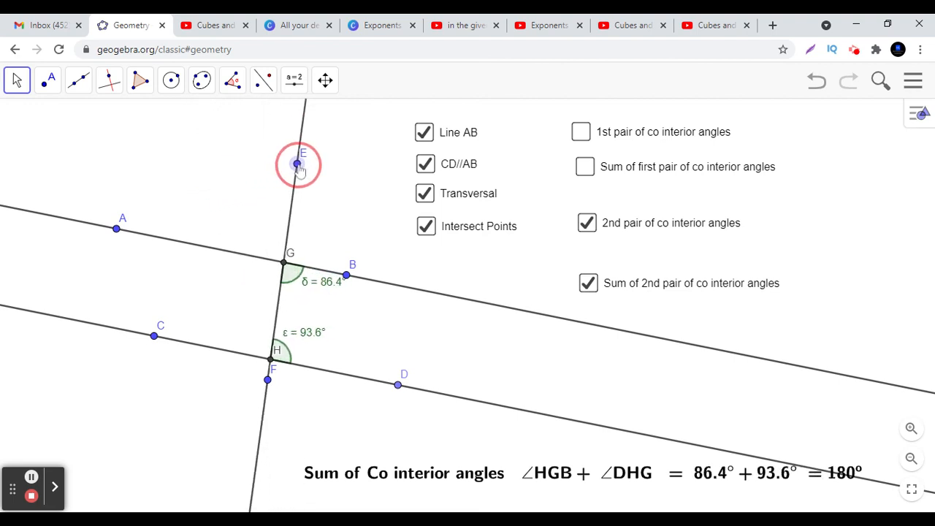
{"action": "left_click_drag", "start_coordinate": [298, 163], "coordinate": [321, 161]}
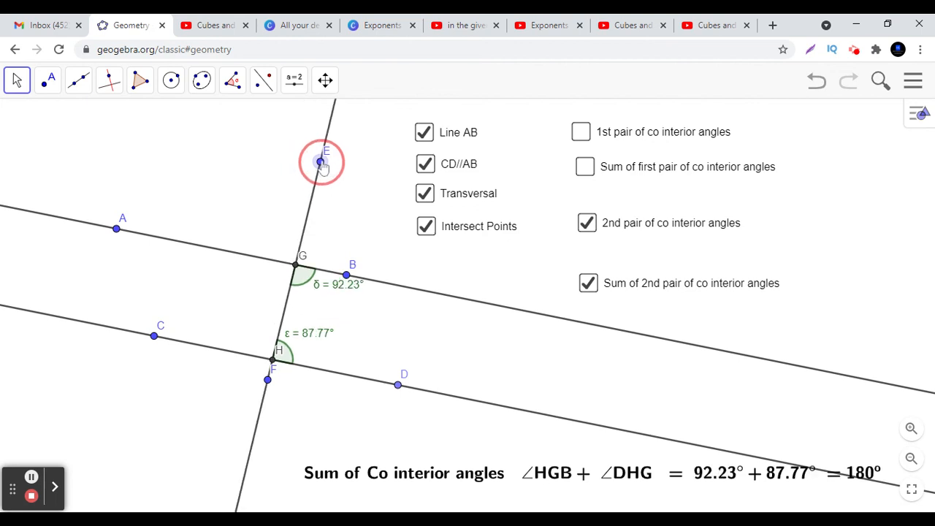
{"action": "left_click_drag", "start_coordinate": [321, 161], "coordinate": [297, 161]}
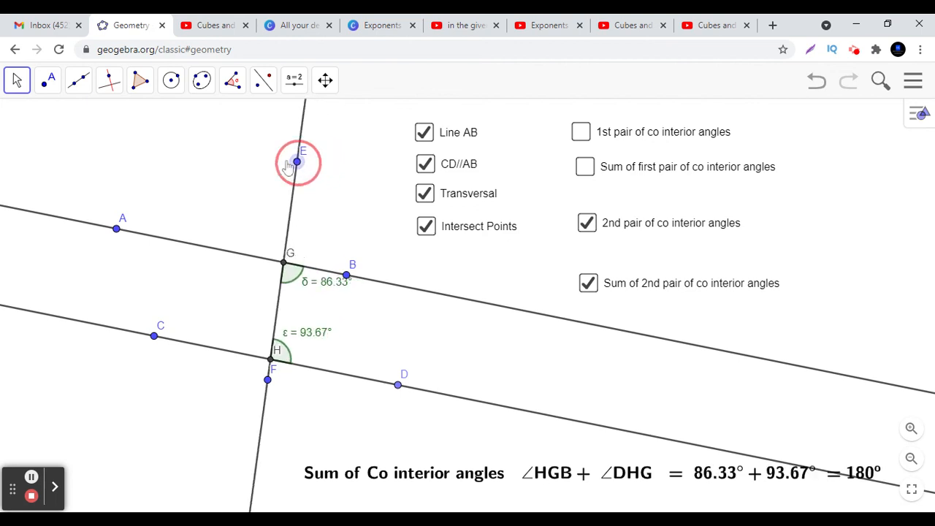
{"action": "left_click_drag", "start_coordinate": [297, 162], "coordinate": [243, 158]}
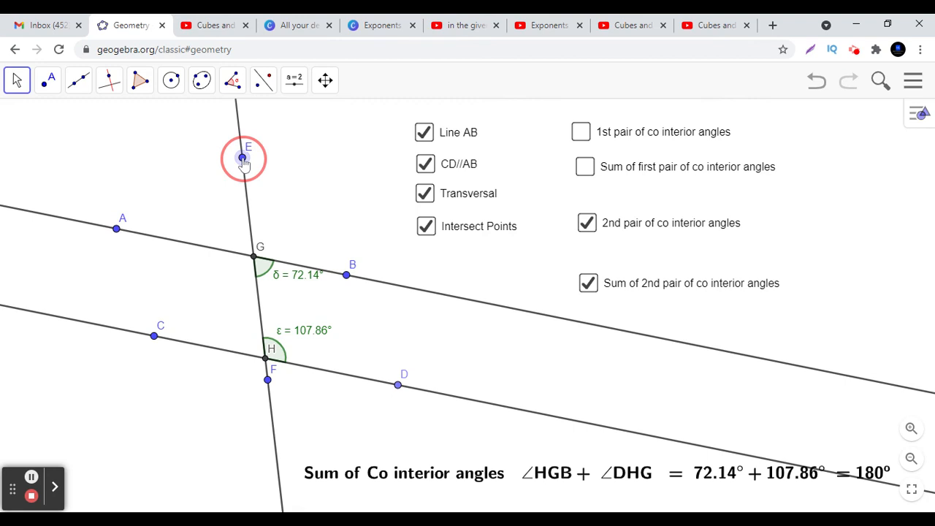
{"action": "left_click_drag", "start_coordinate": [243, 159], "coordinate": [232, 162]}
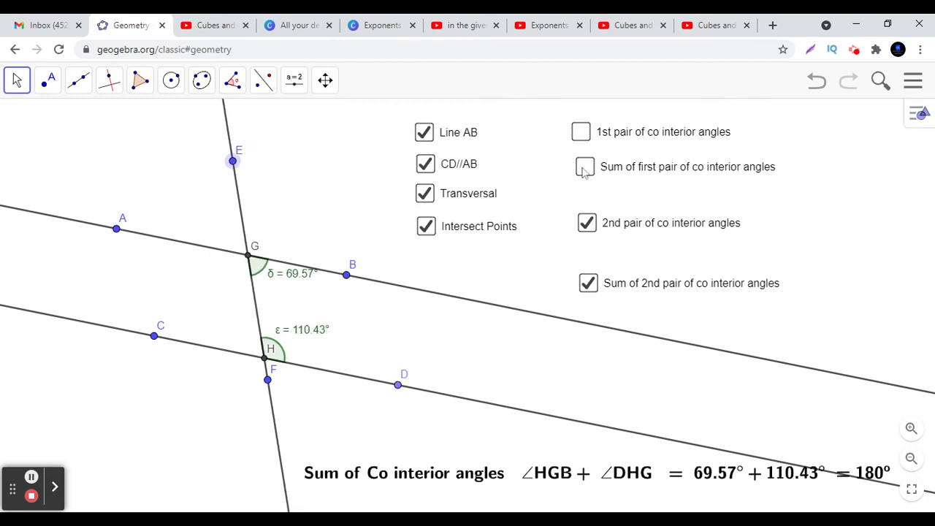
Step: Re-show the first pair and its sum, then tilt EF to reach 121.39° + 58.61°
{"action": "left_click", "coordinate": [586, 166]}
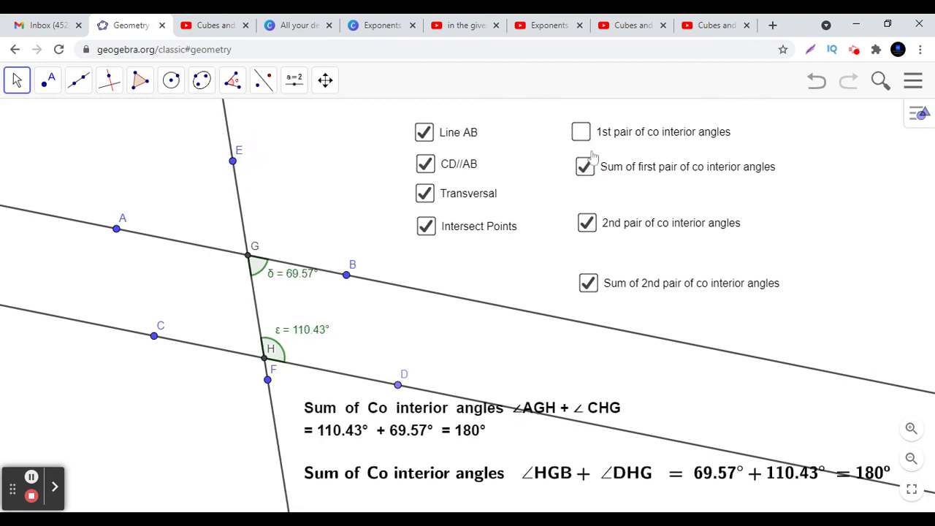
{"action": "left_click", "coordinate": [580, 131]}
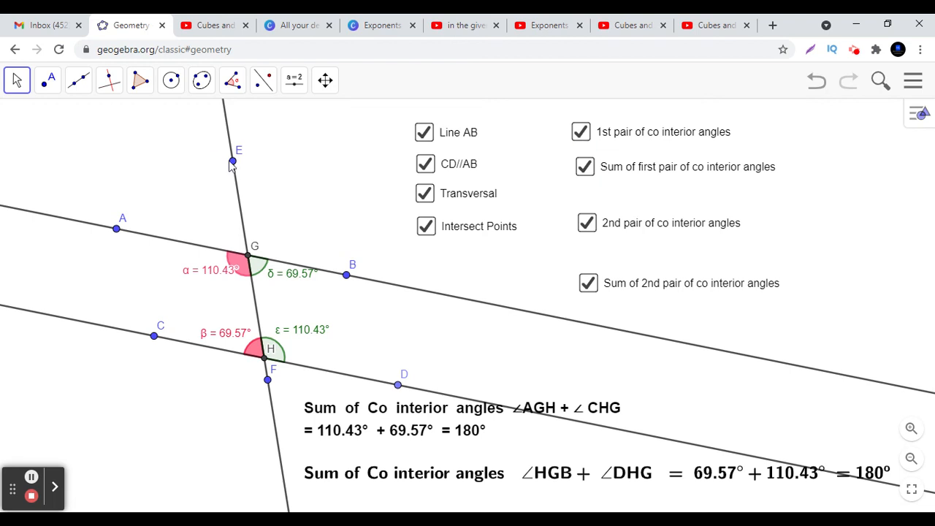
{"action": "left_click_drag", "start_coordinate": [232, 161], "coordinate": [276, 156]}
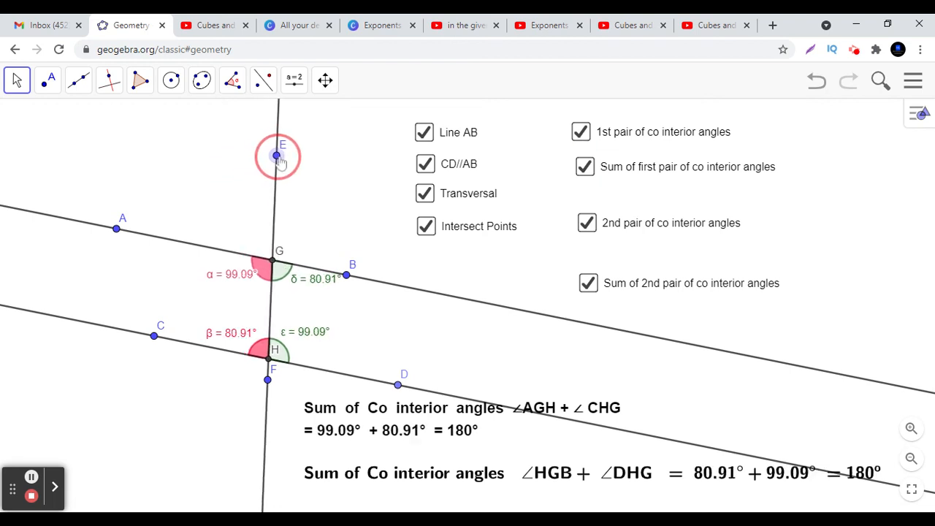
{"action": "left_click_drag", "start_coordinate": [276, 156], "coordinate": [307, 157]}
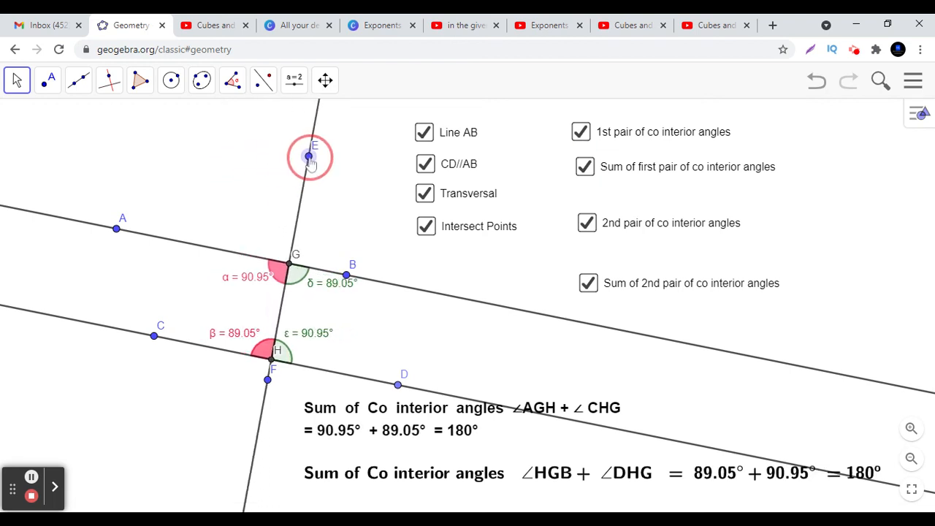
{"action": "left_click_drag", "start_coordinate": [309, 157], "coordinate": [329, 155]}
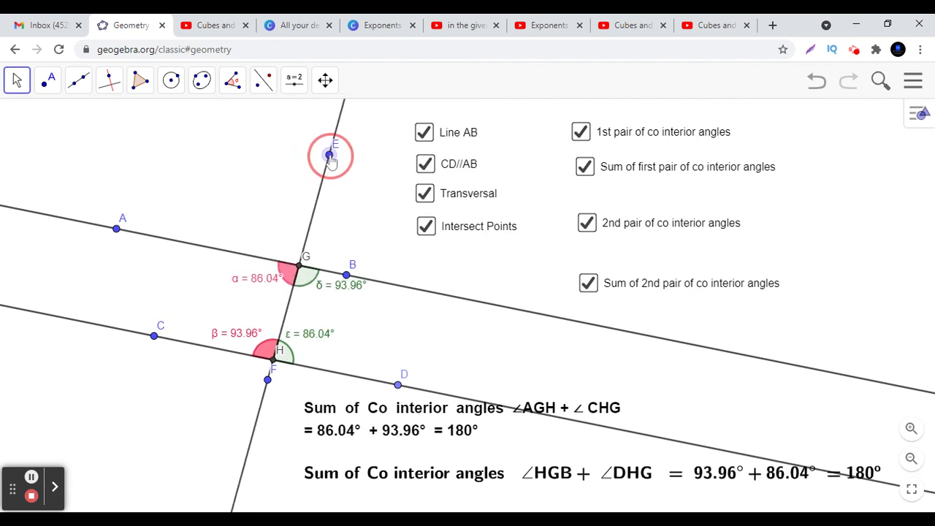
{"action": "left_click_drag", "start_coordinate": [335, 153], "coordinate": [251, 143]}
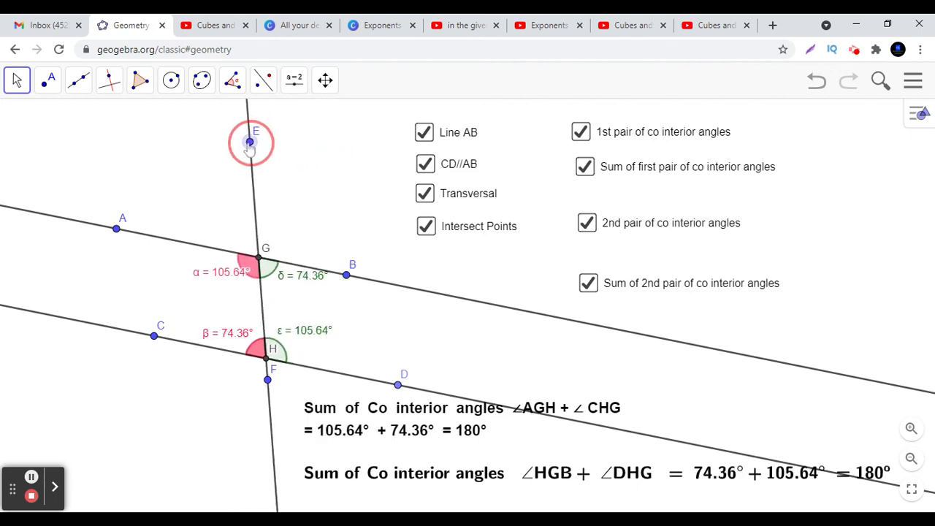
{"action": "left_click_drag", "start_coordinate": [250, 143], "coordinate": [218, 151]}
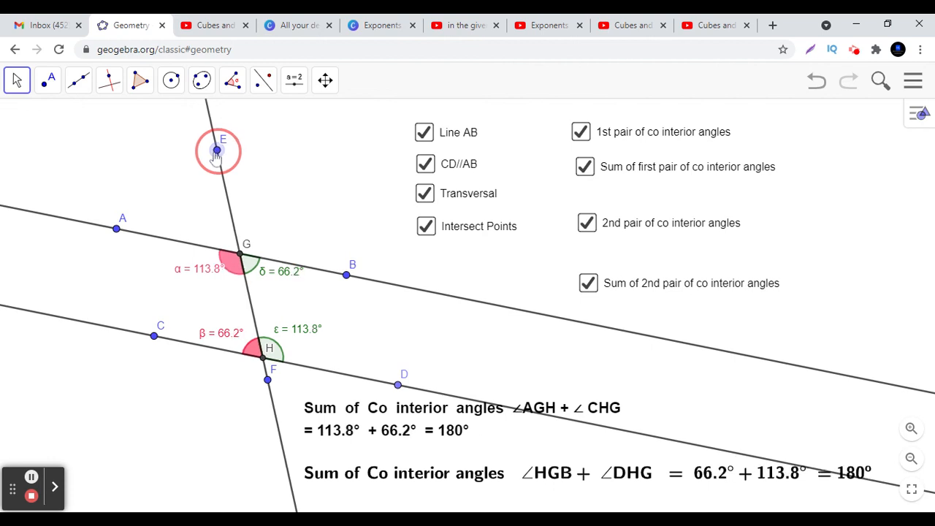
{"action": "left_click_drag", "start_coordinate": [218, 151], "coordinate": [193, 161]}
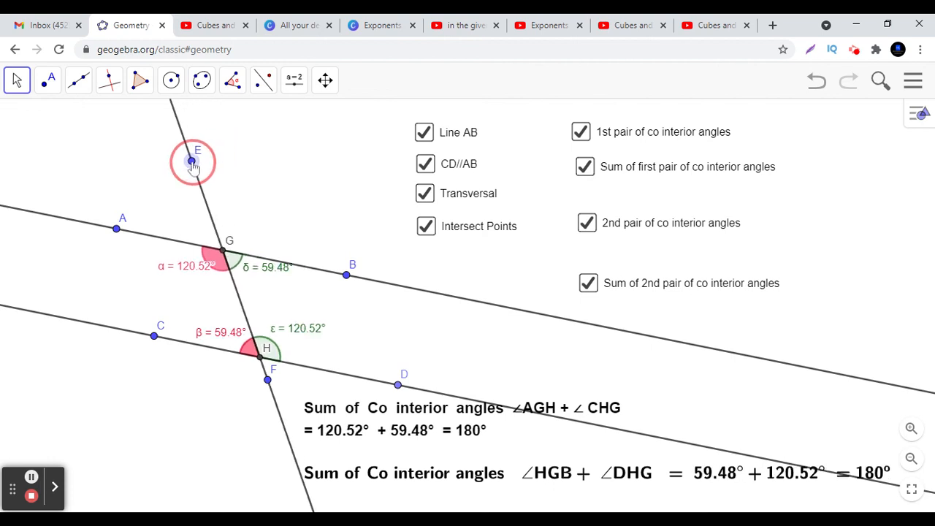
{"action": "left_click_drag", "start_coordinate": [192, 162], "coordinate": [190, 164]}
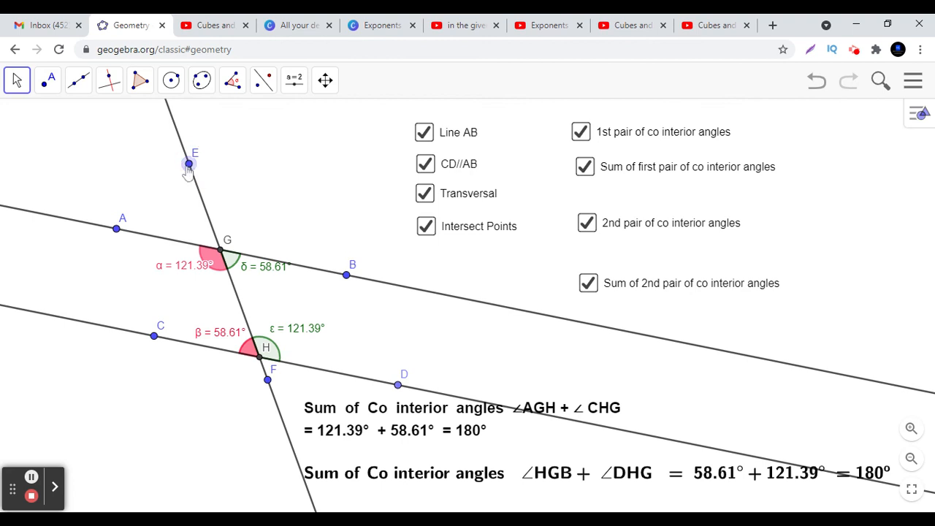
{"action": "mouse_move", "coordinate": [176, 186]}
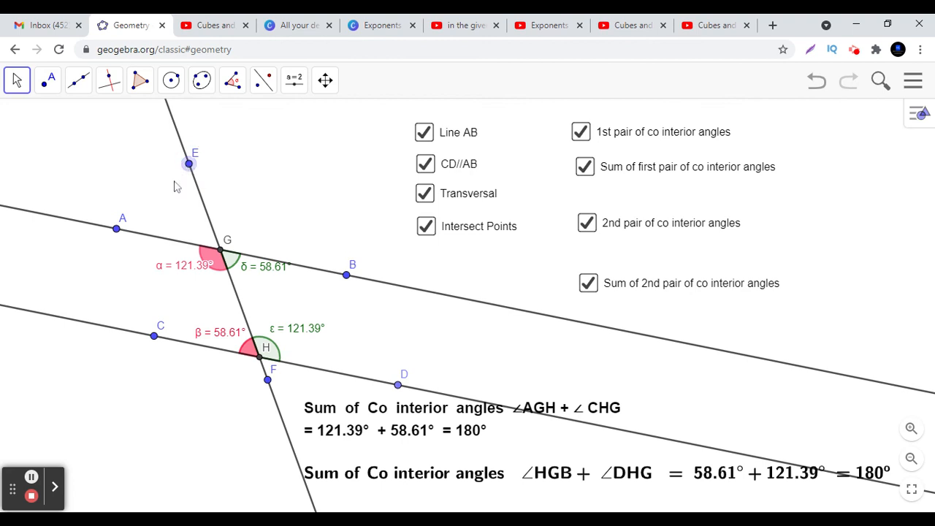